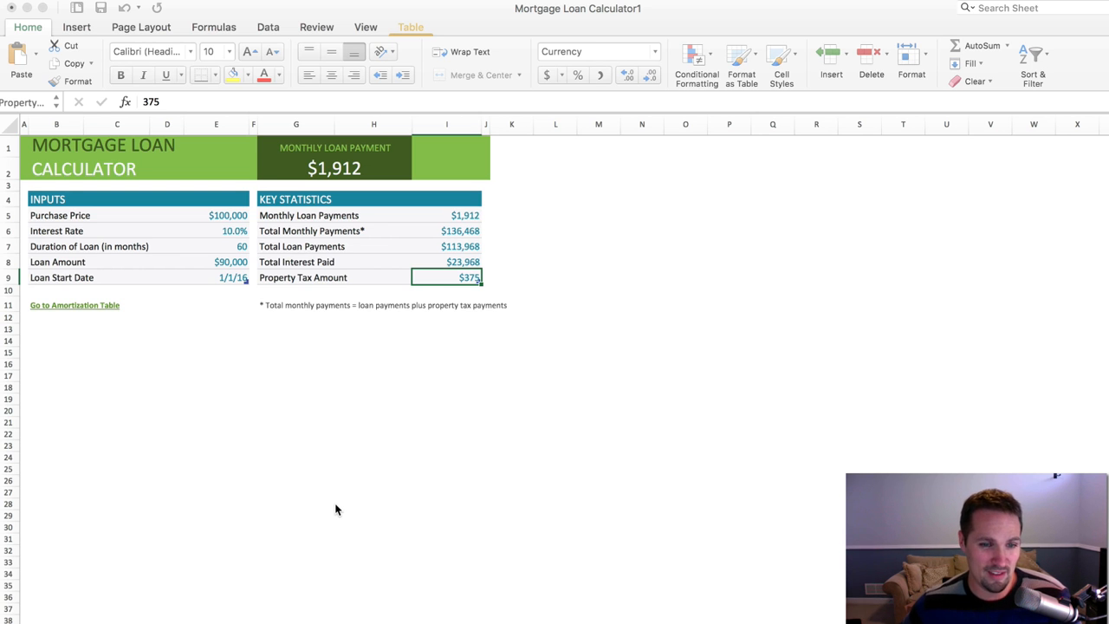
pyautogui.moveTo(257, 462)
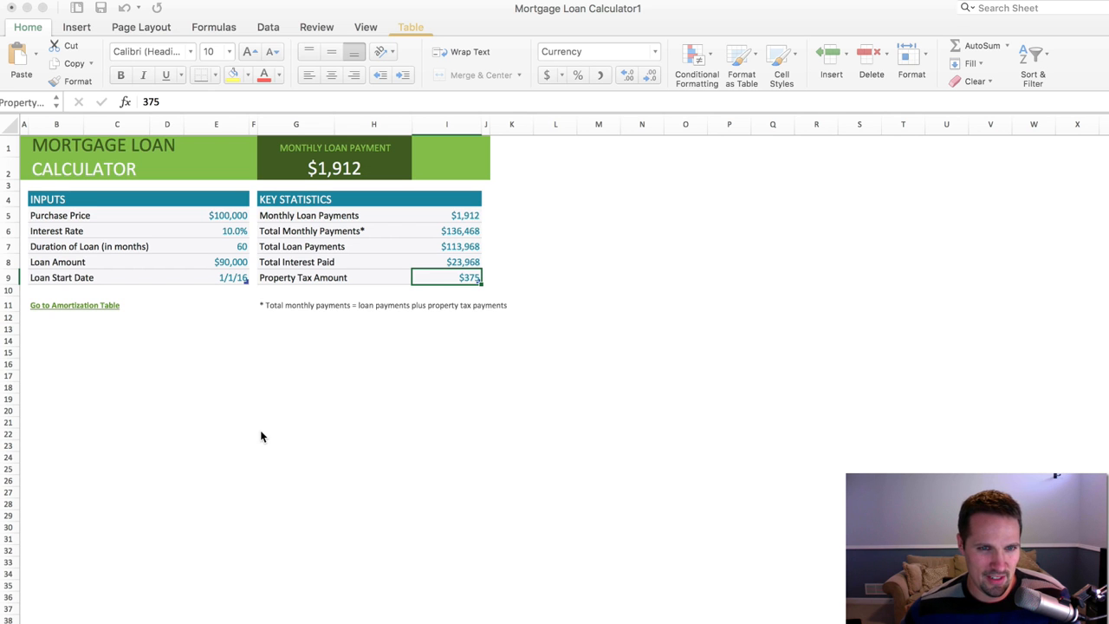
pyautogui.moveTo(433, 234)
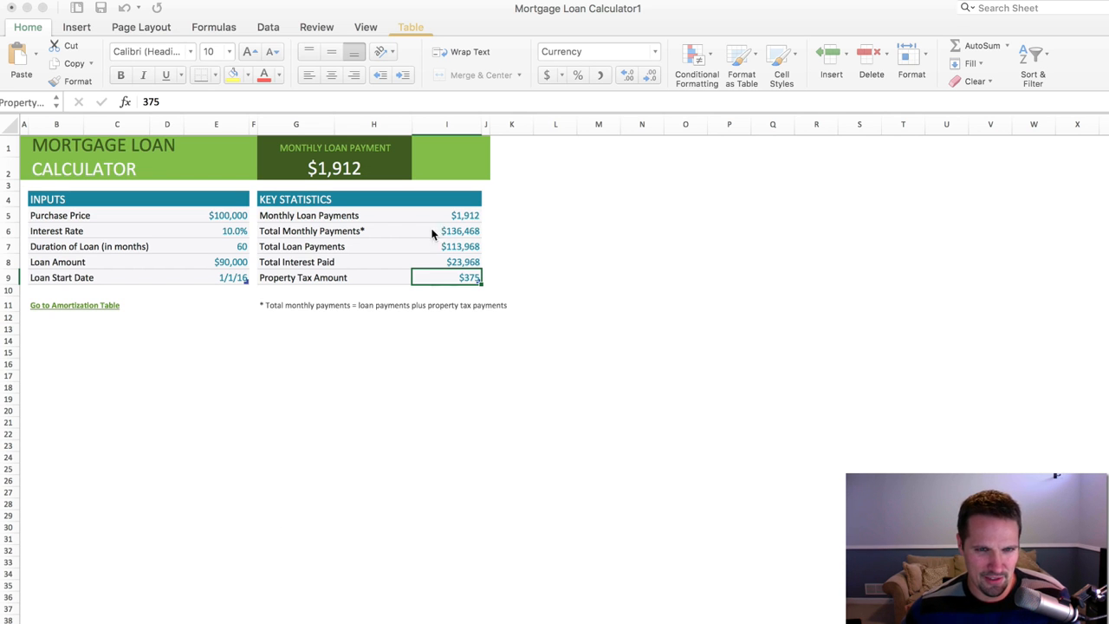
pyautogui.moveTo(274, 259)
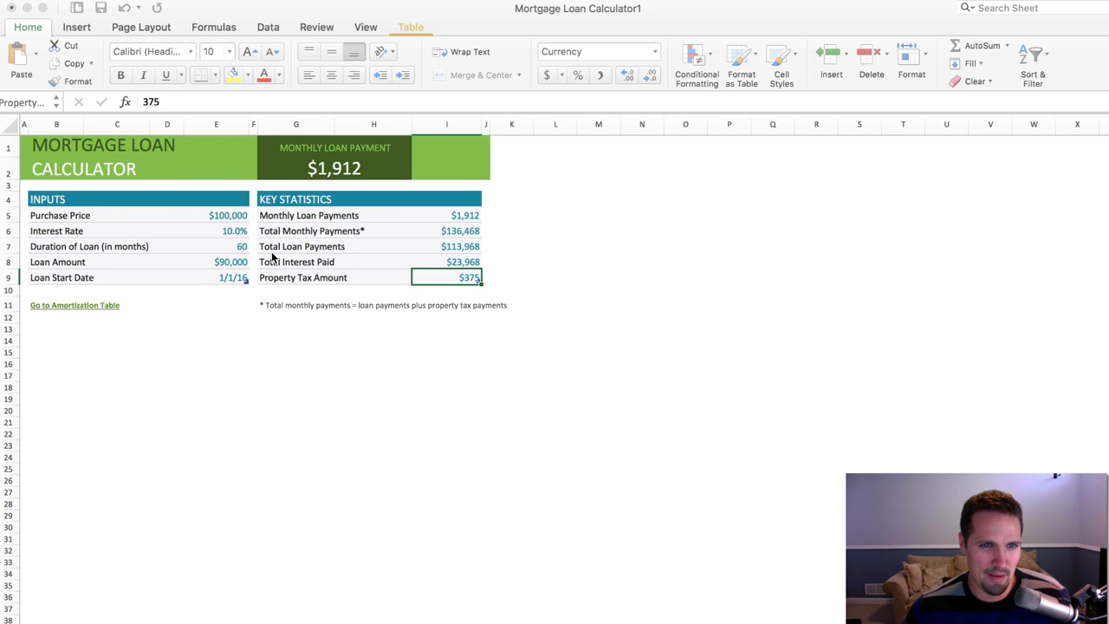
pyautogui.moveTo(447, 262)
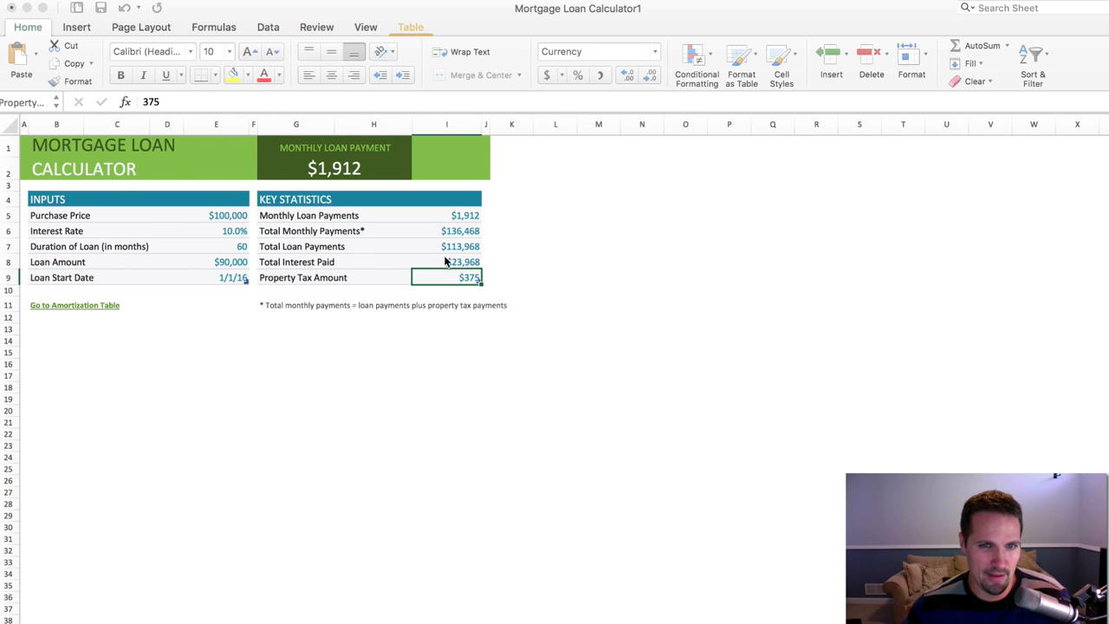
pyautogui.moveTo(194, 268)
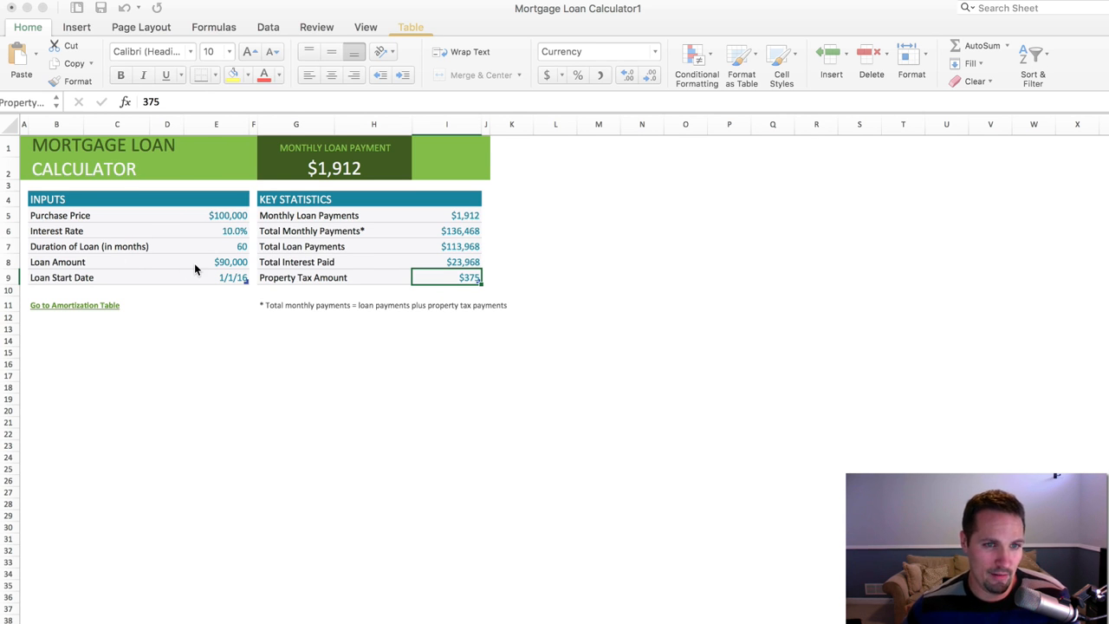
pyautogui.moveTo(253, 473)
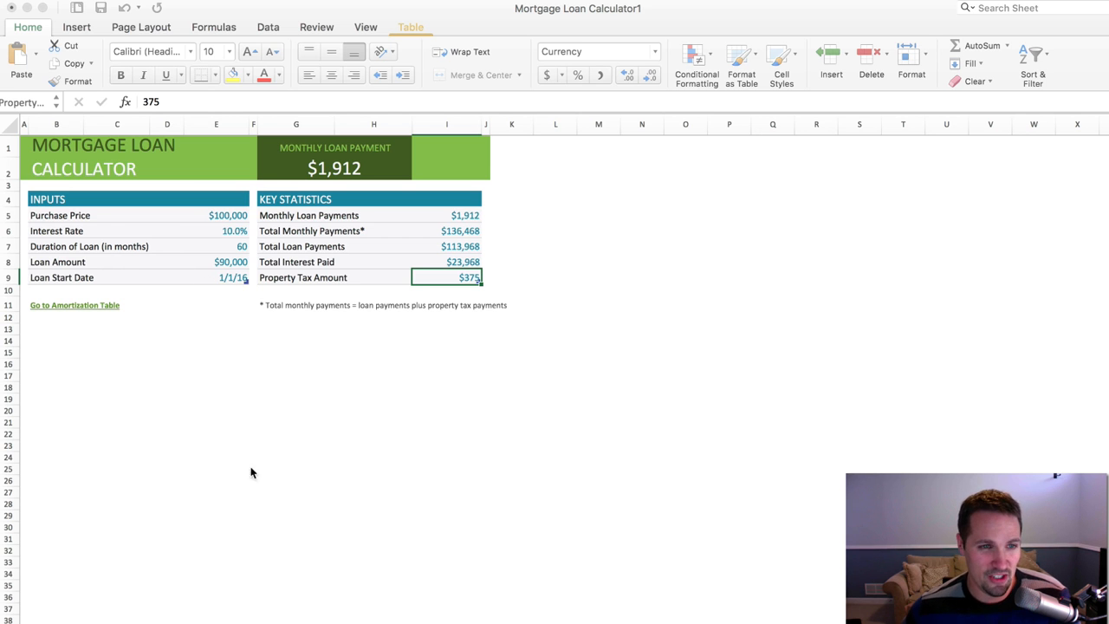
pyautogui.moveTo(215, 239)
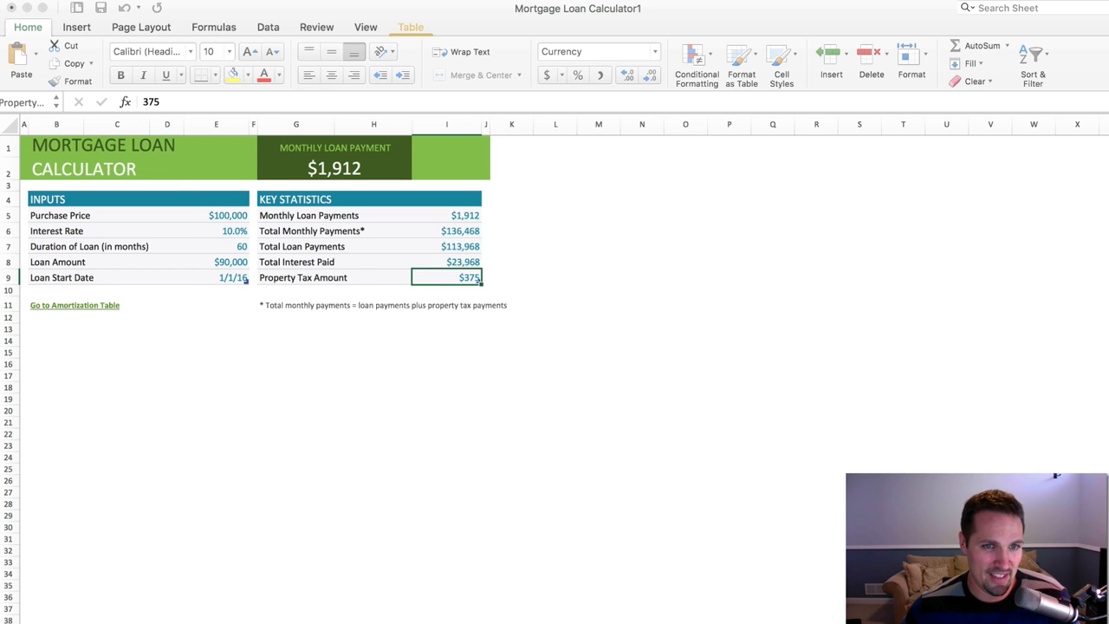
# Review the amortization table and inspect the loan amount, start date and payment formulas.
pyautogui.click(74, 305)
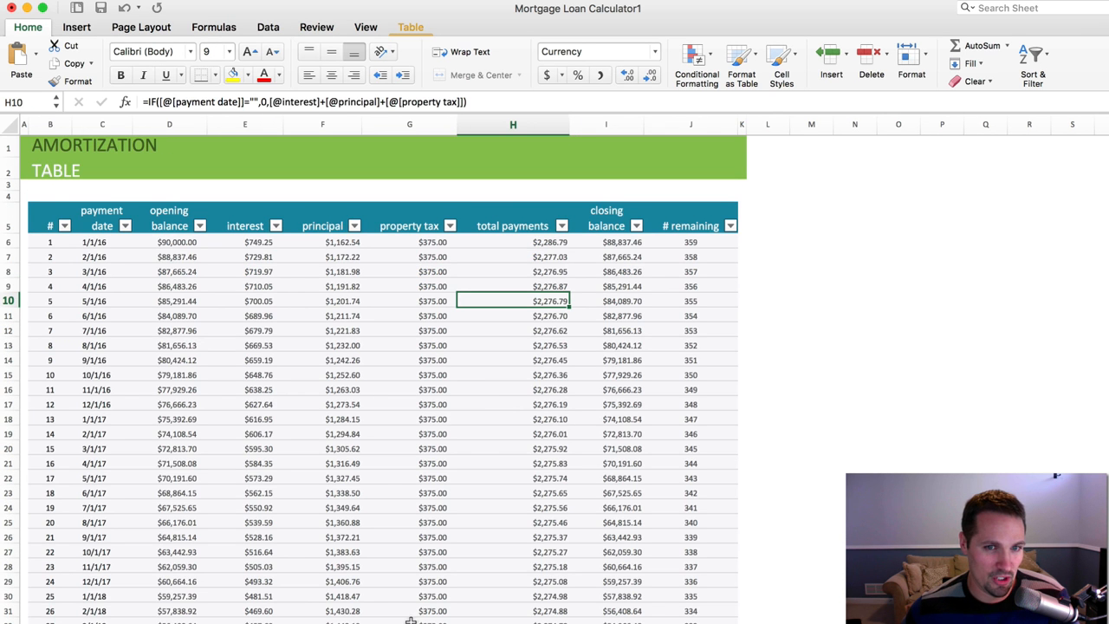
pyautogui.scroll(-3)
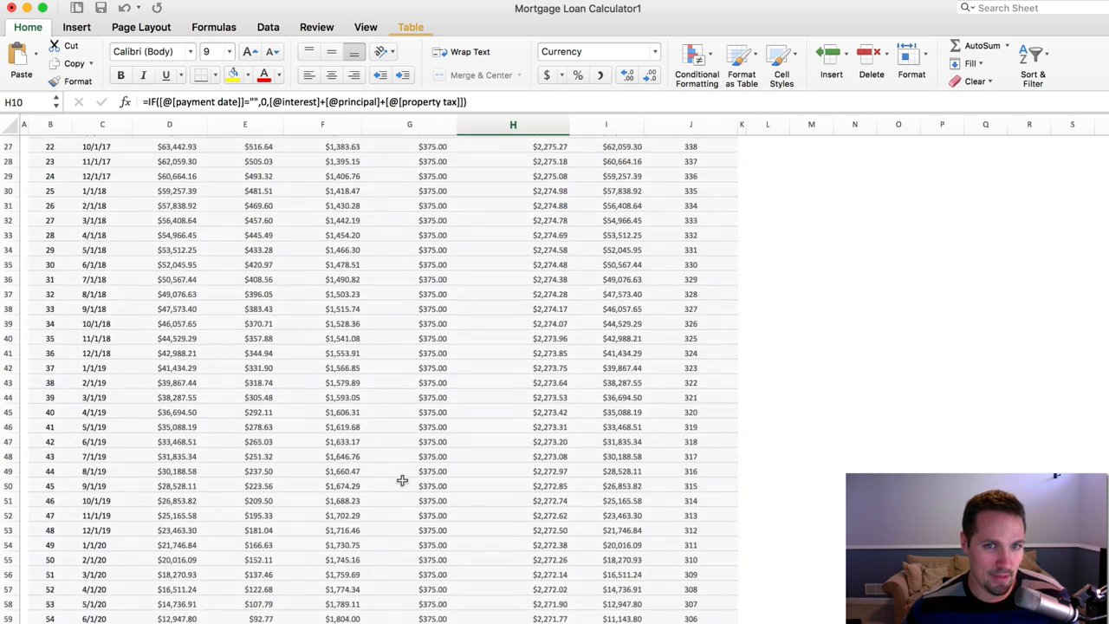
pyautogui.scroll(3)
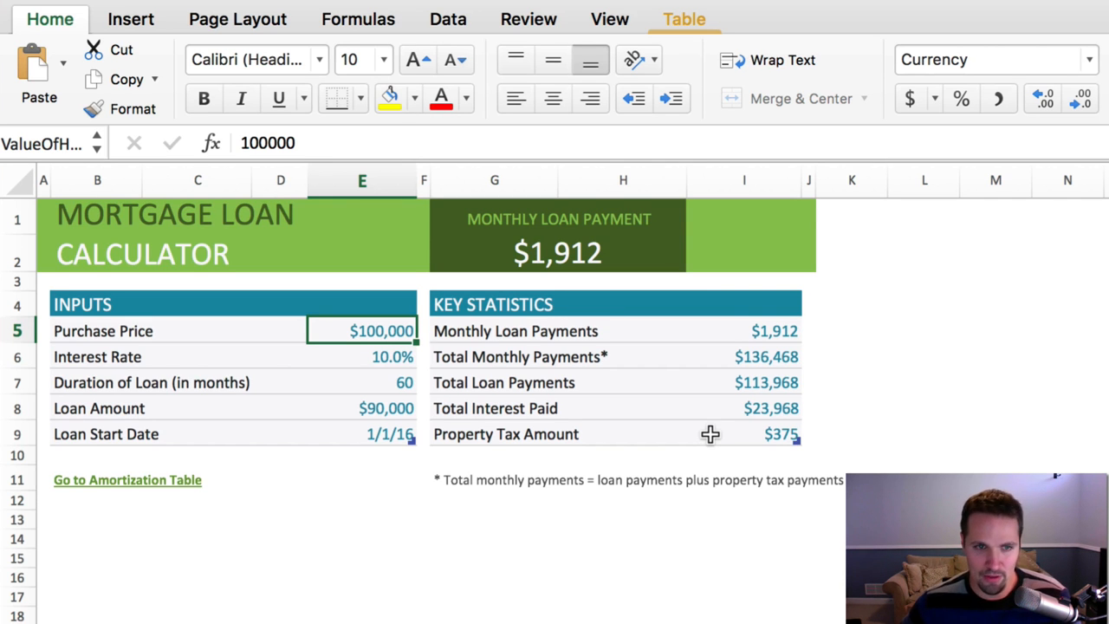
pyautogui.click(362, 357)
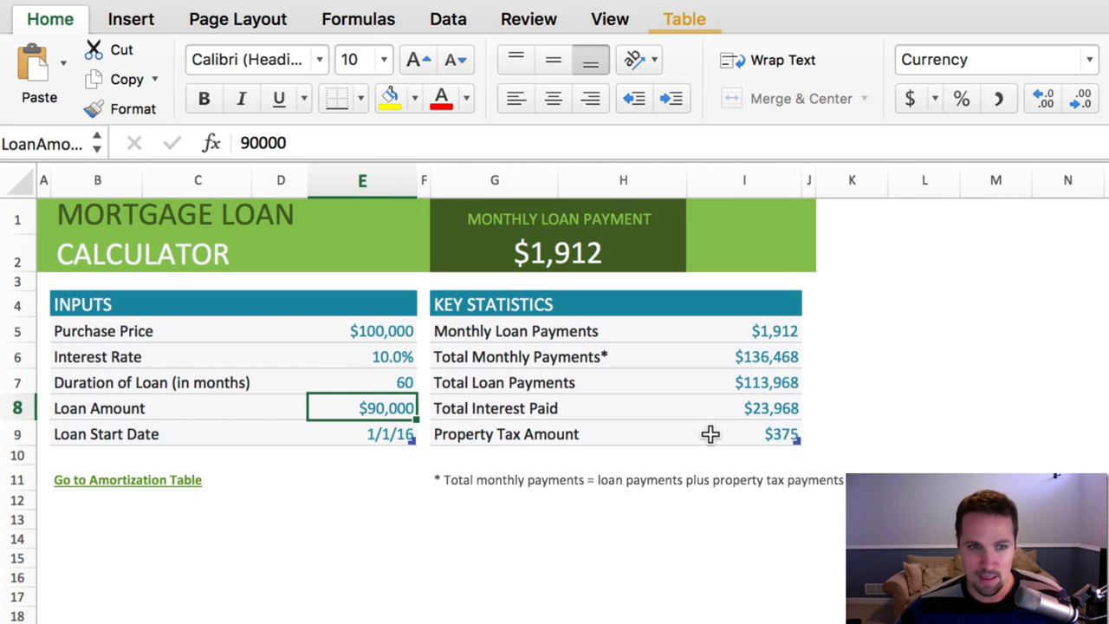
pyautogui.click(363, 433)
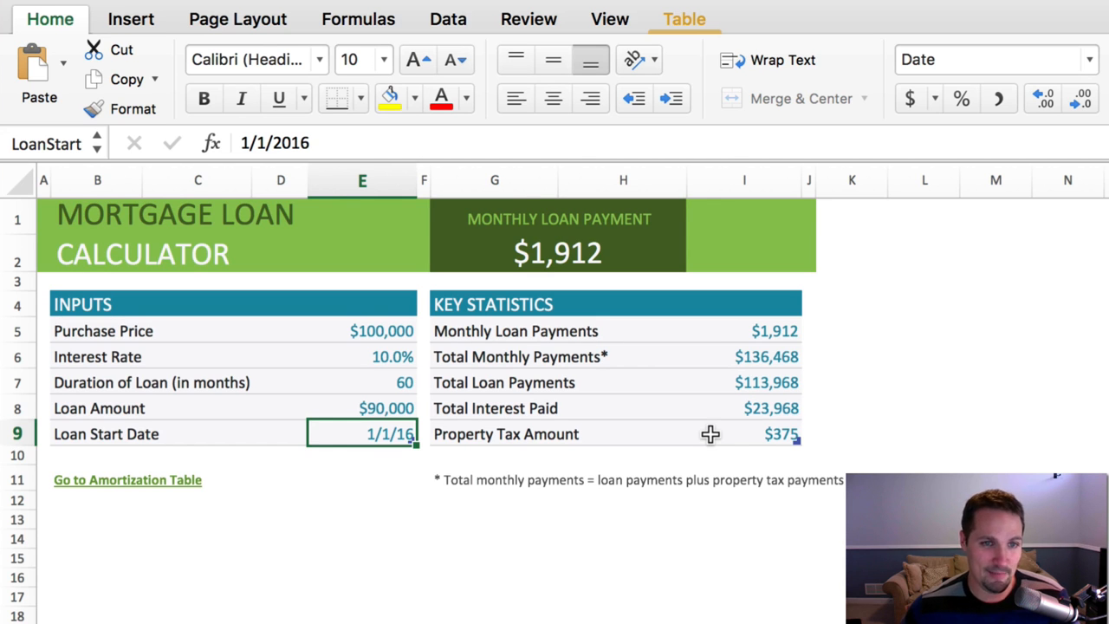
pyautogui.moveTo(763, 329)
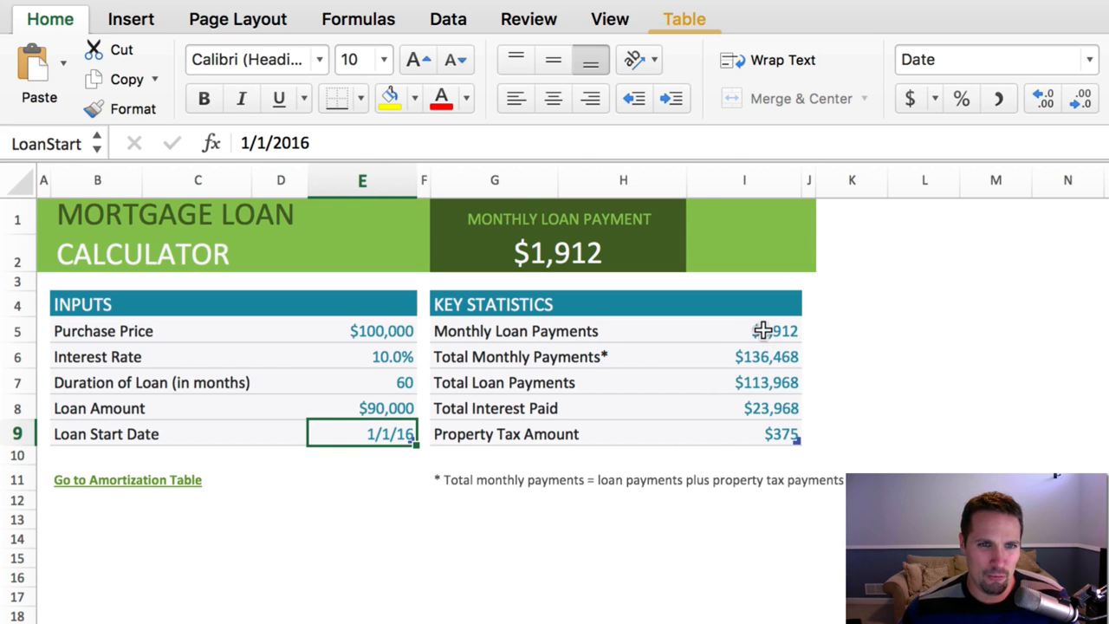
pyautogui.click(743, 329)
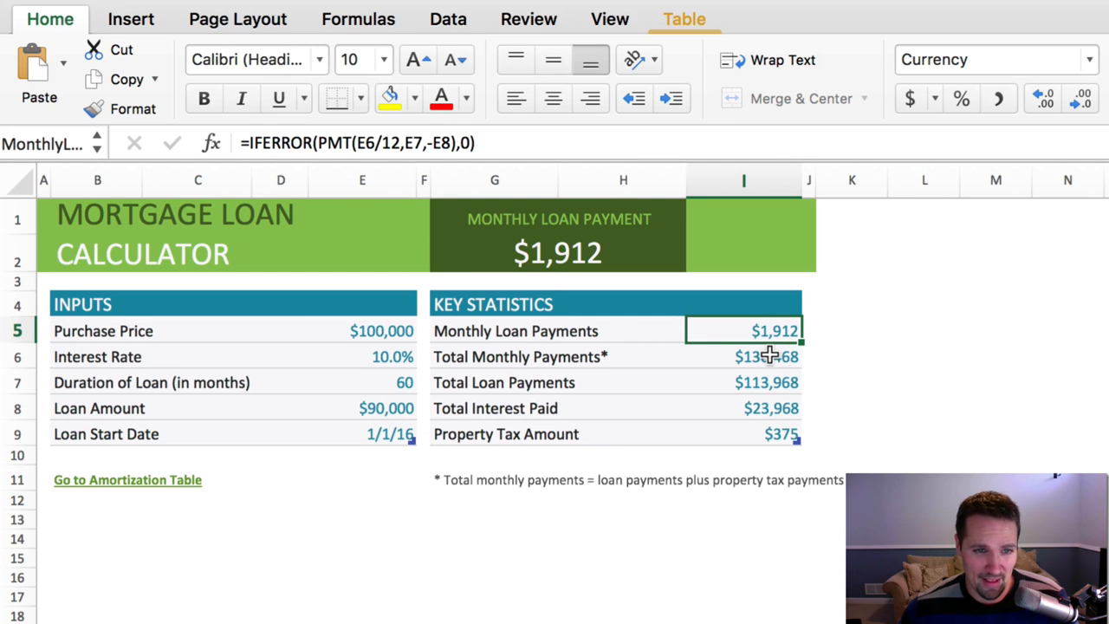
pyautogui.click(744, 383)
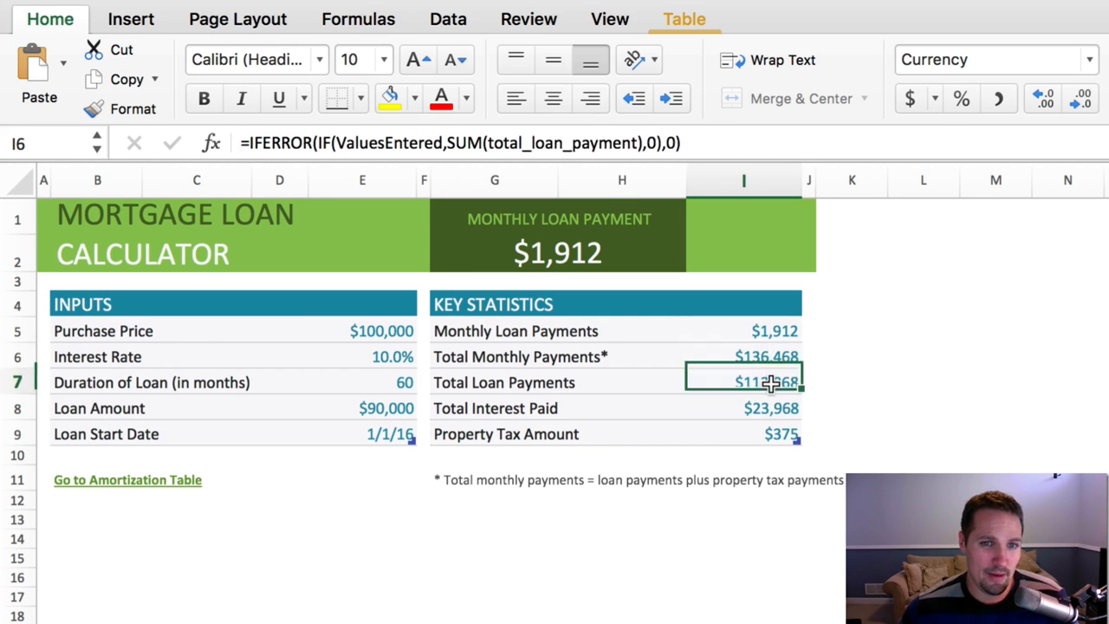
# Set the Property Tax Amount to 390.
pyautogui.click(766, 433)
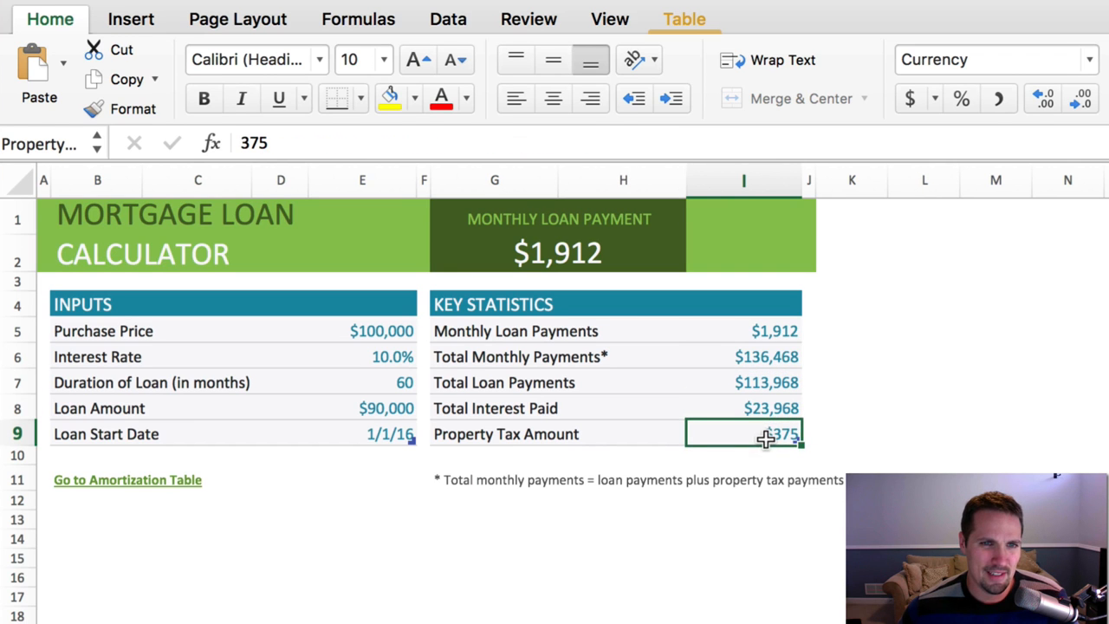
pyautogui.moveTo(962, 450)
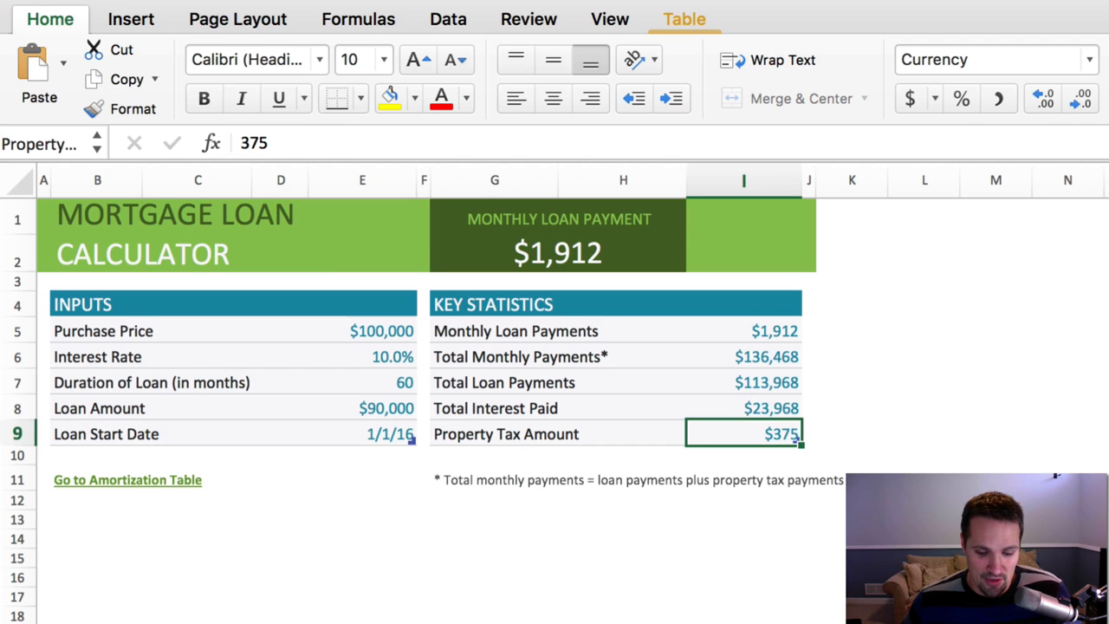
pyautogui.write('390')
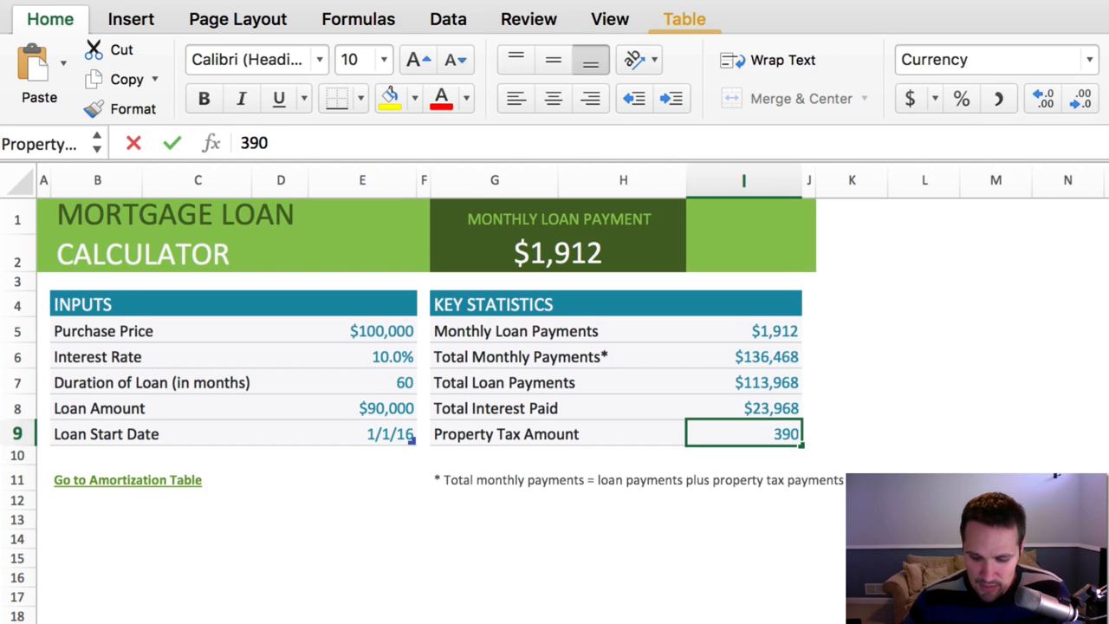
pyautogui.press('Return')
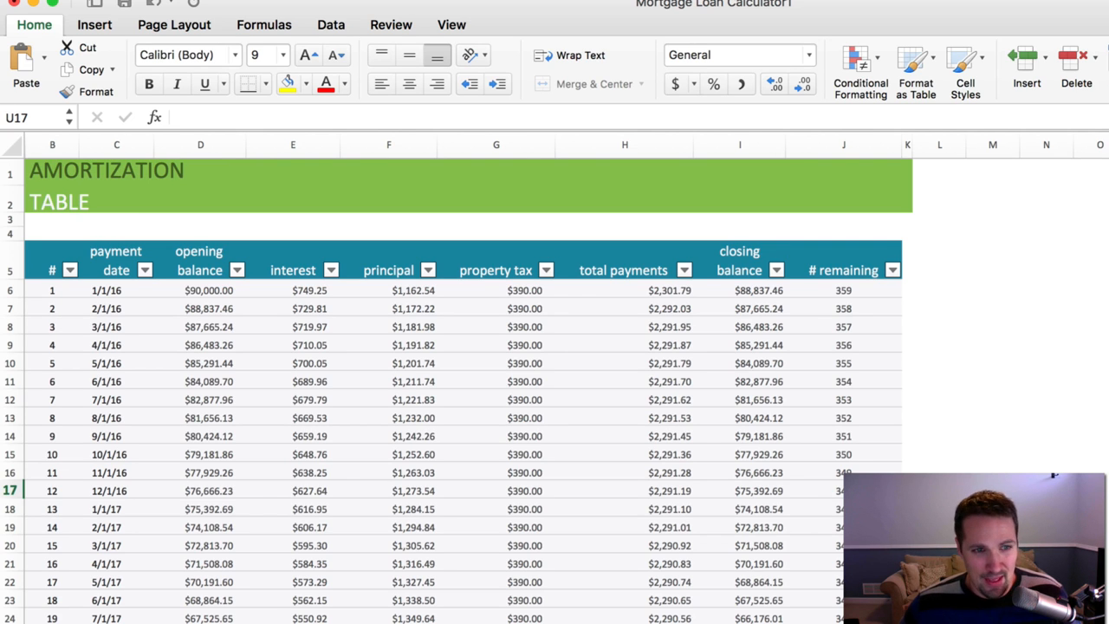
pyautogui.moveTo(80, 302)
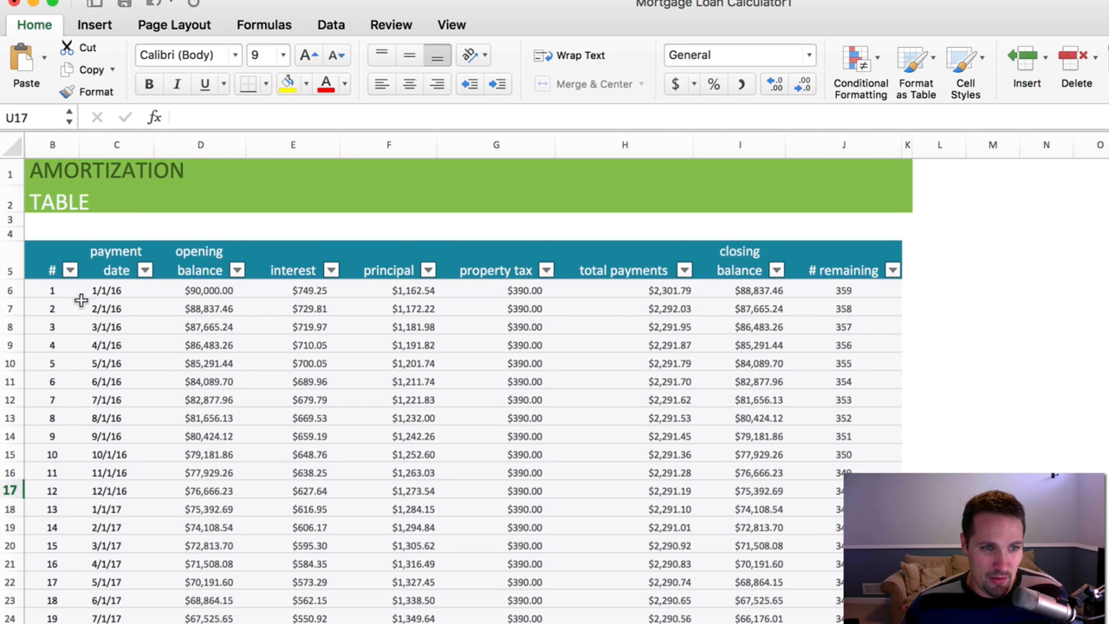
pyautogui.scroll(-3)
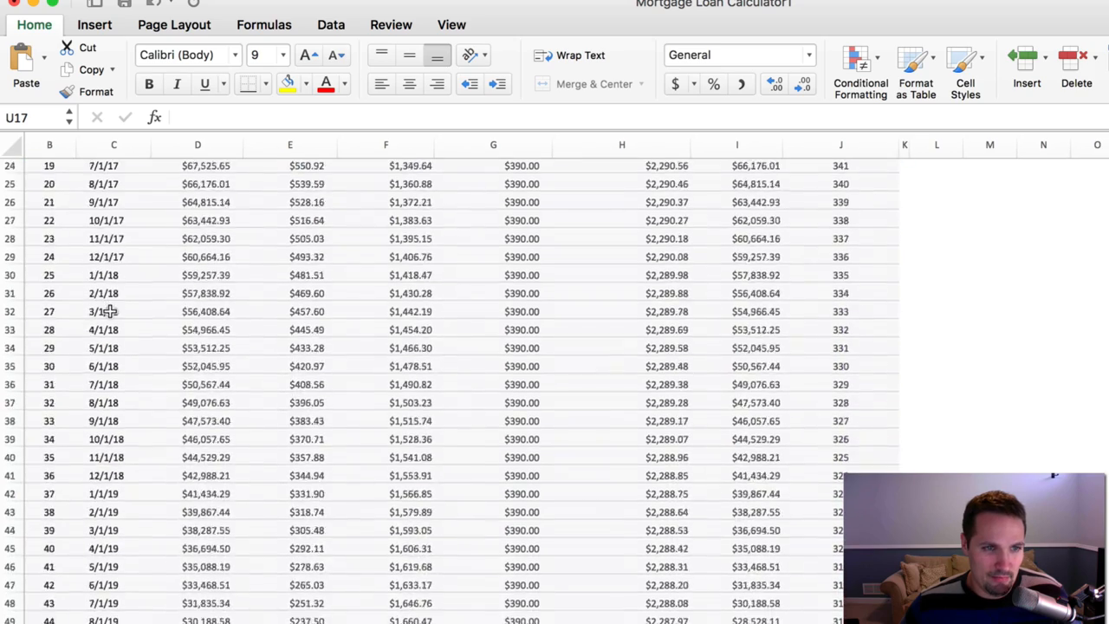
pyautogui.scroll(3)
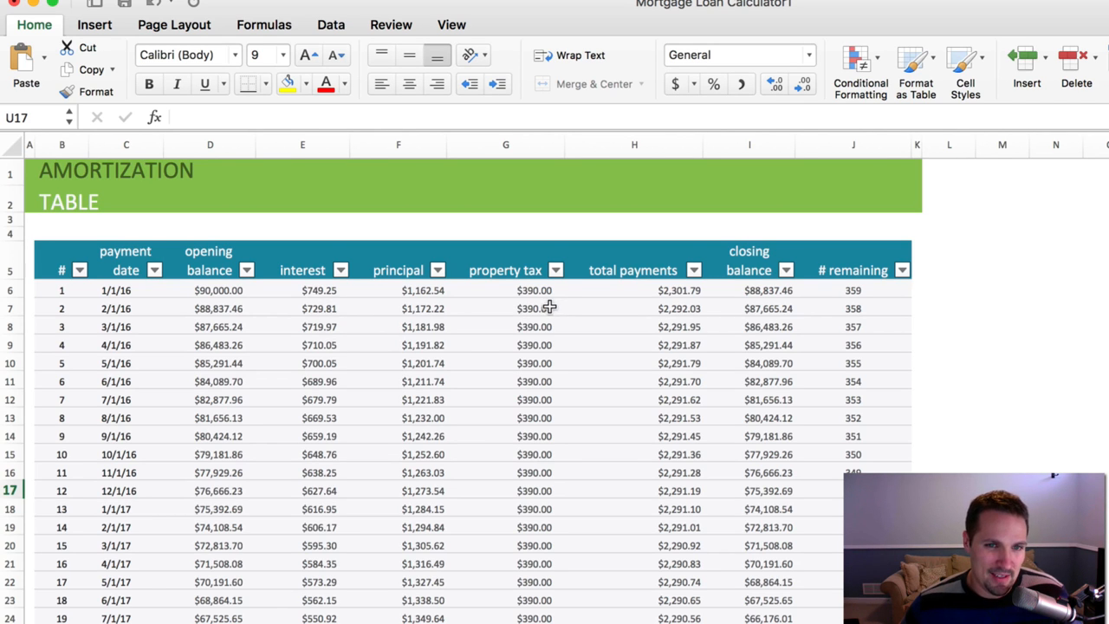
pyautogui.moveTo(496, 291)
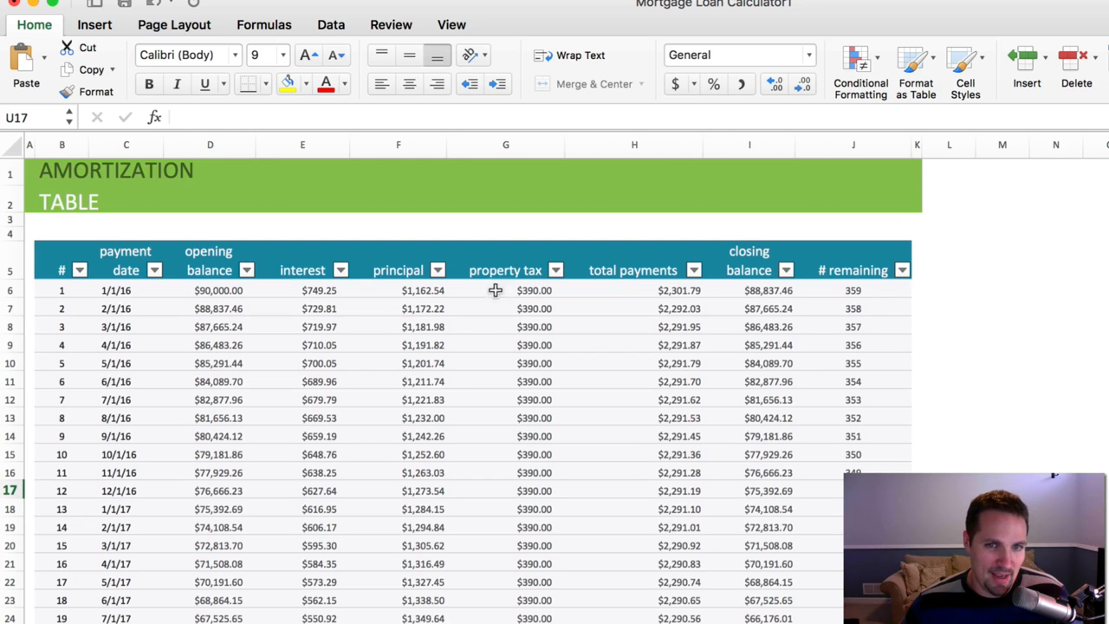
pyautogui.moveTo(672, 298)
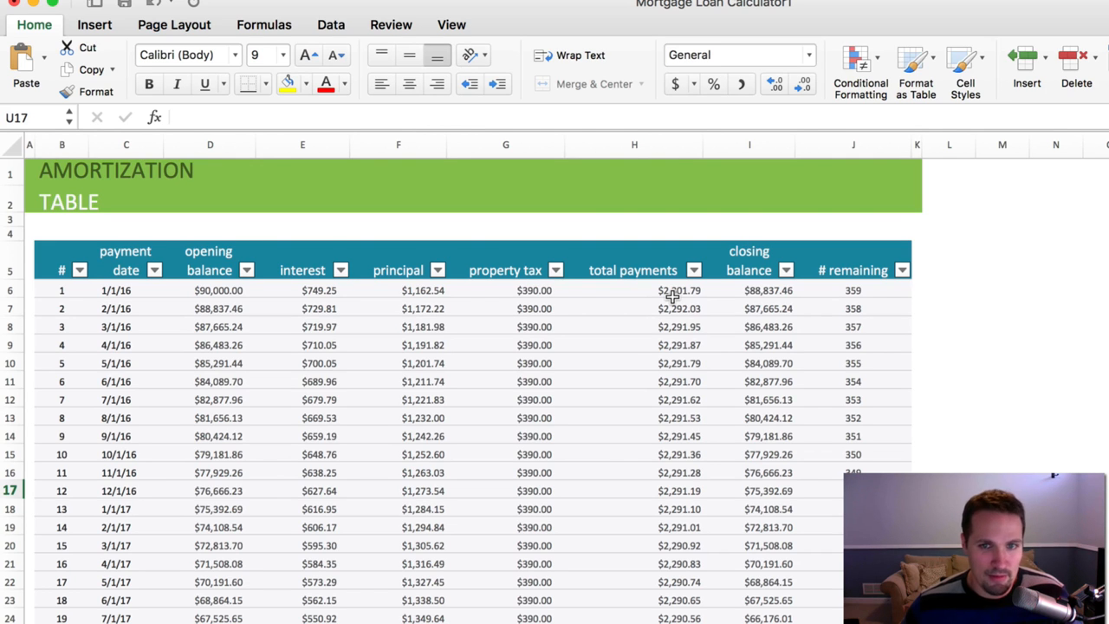
pyautogui.moveTo(778, 375)
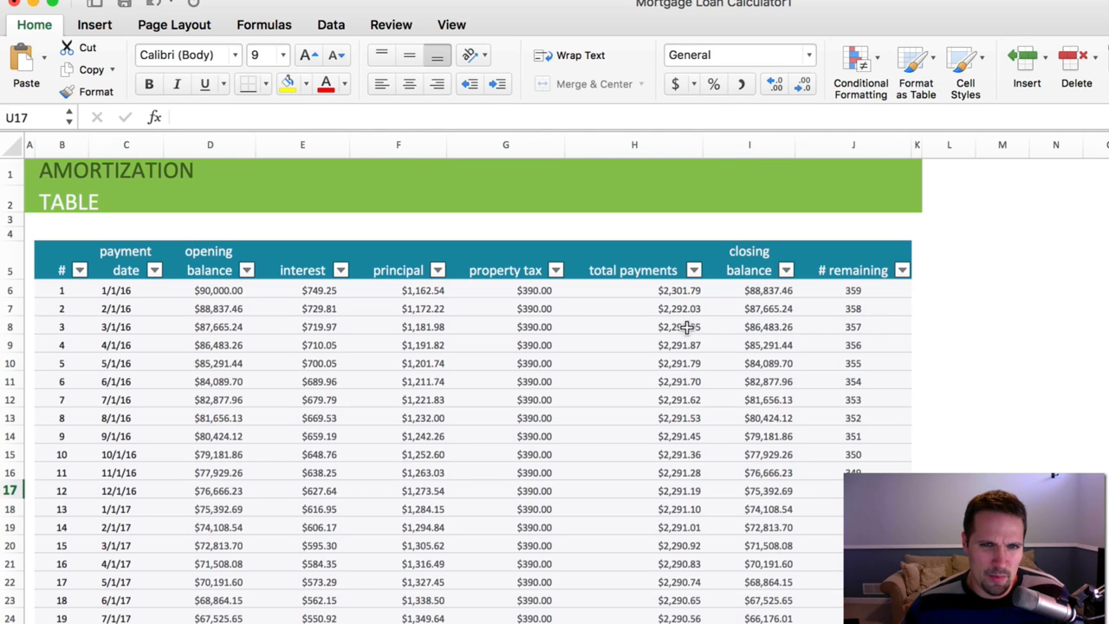
pyautogui.click(634, 308)
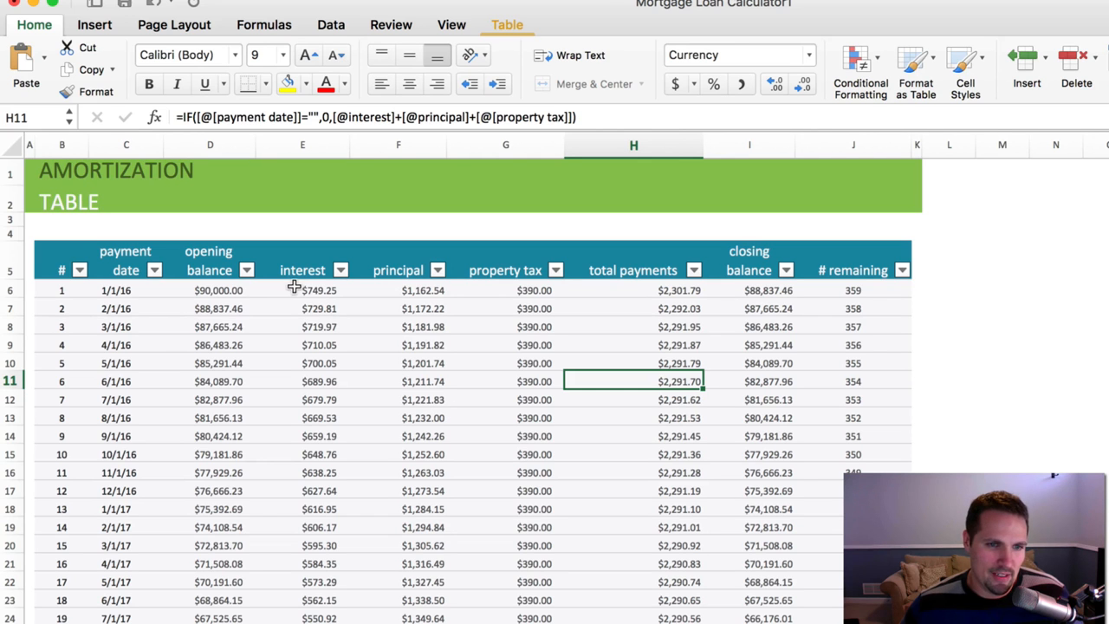
pyautogui.moveTo(322, 326)
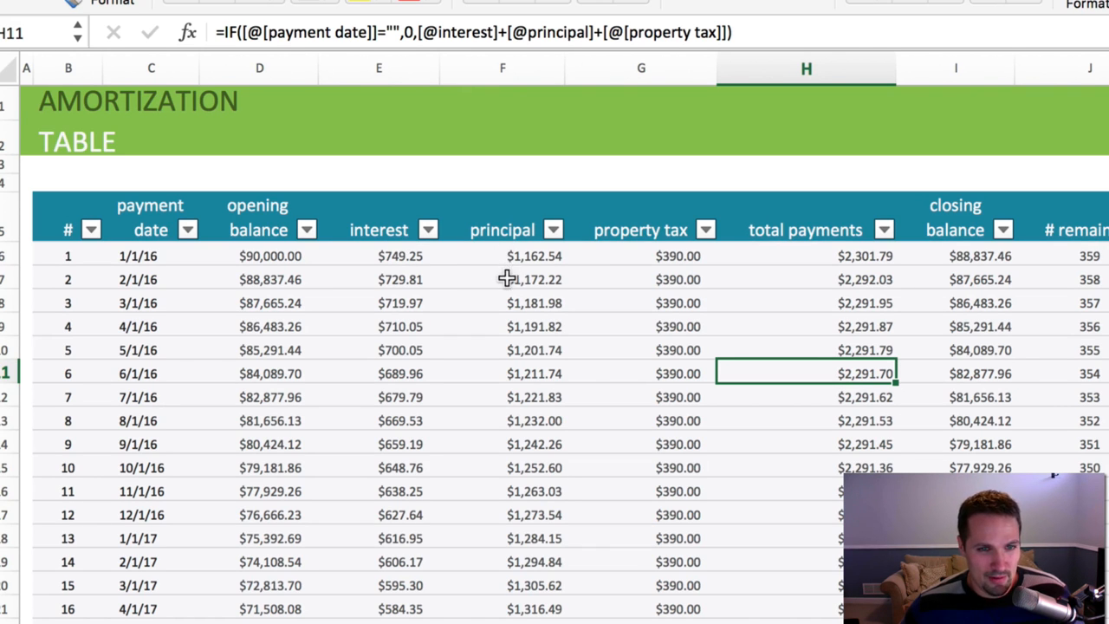
pyautogui.scroll(-3)
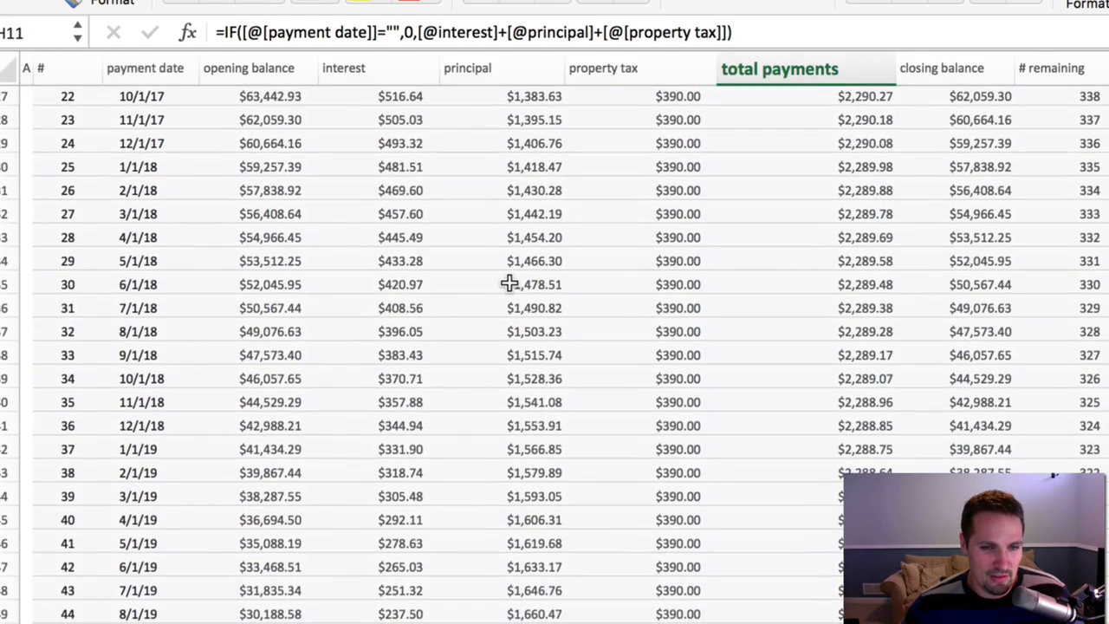
pyautogui.scroll(-3)
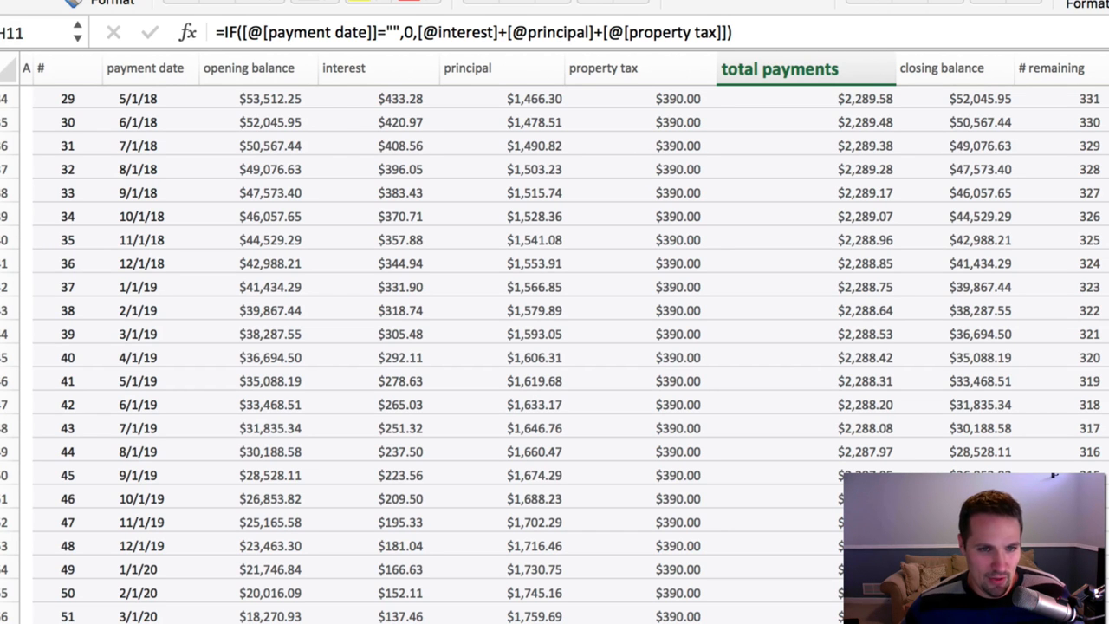
pyautogui.scroll(3)
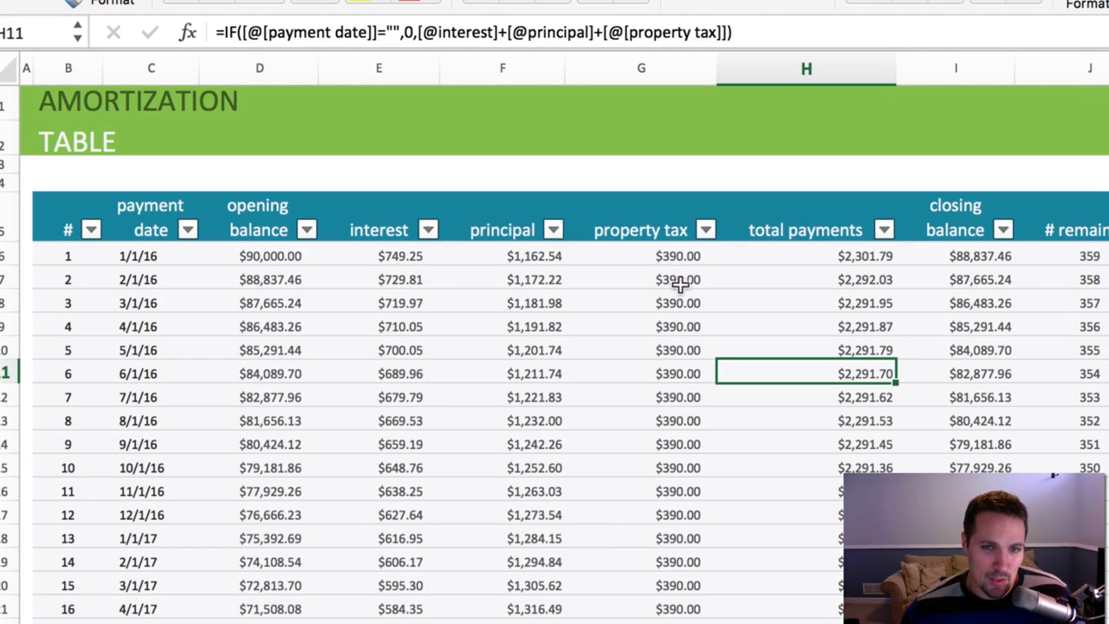
pyautogui.click(863, 255)
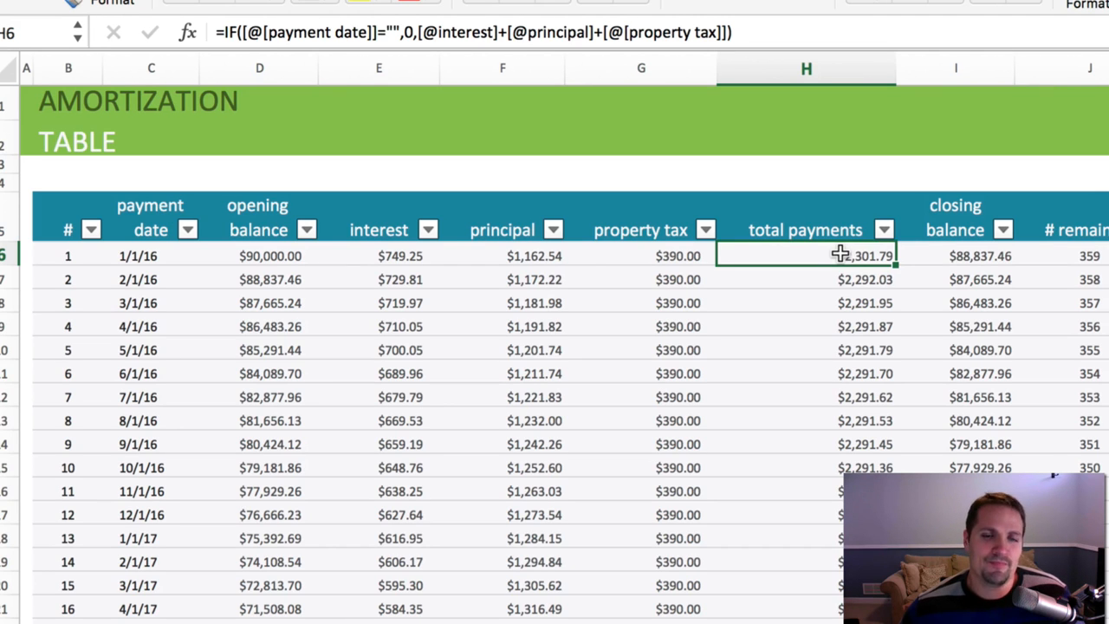
pyautogui.moveTo(852, 347)
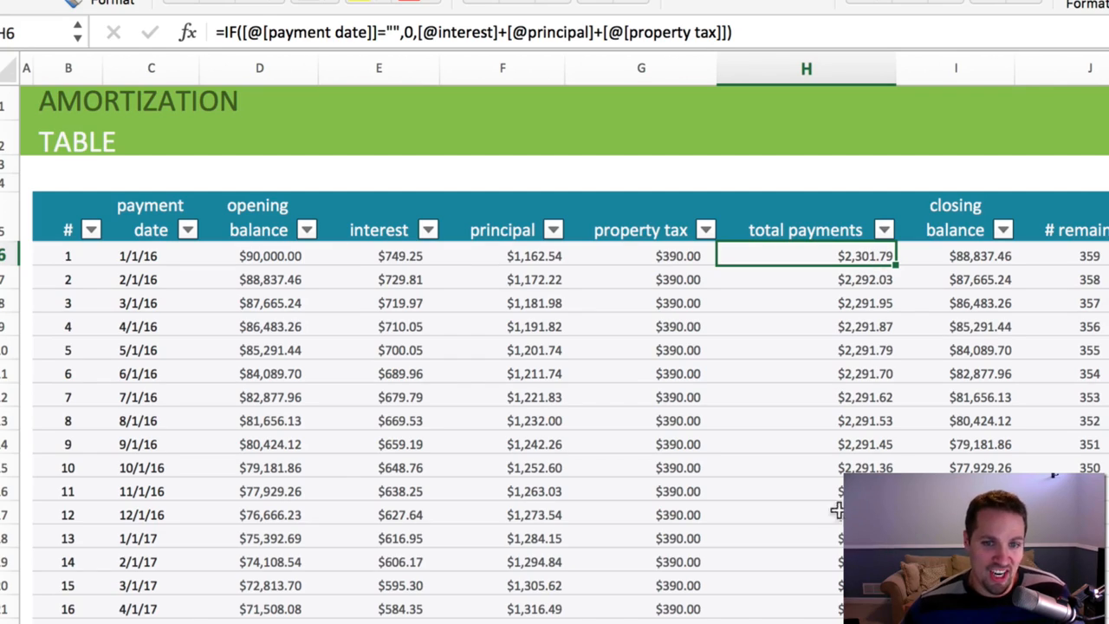
pyautogui.scroll(-3)
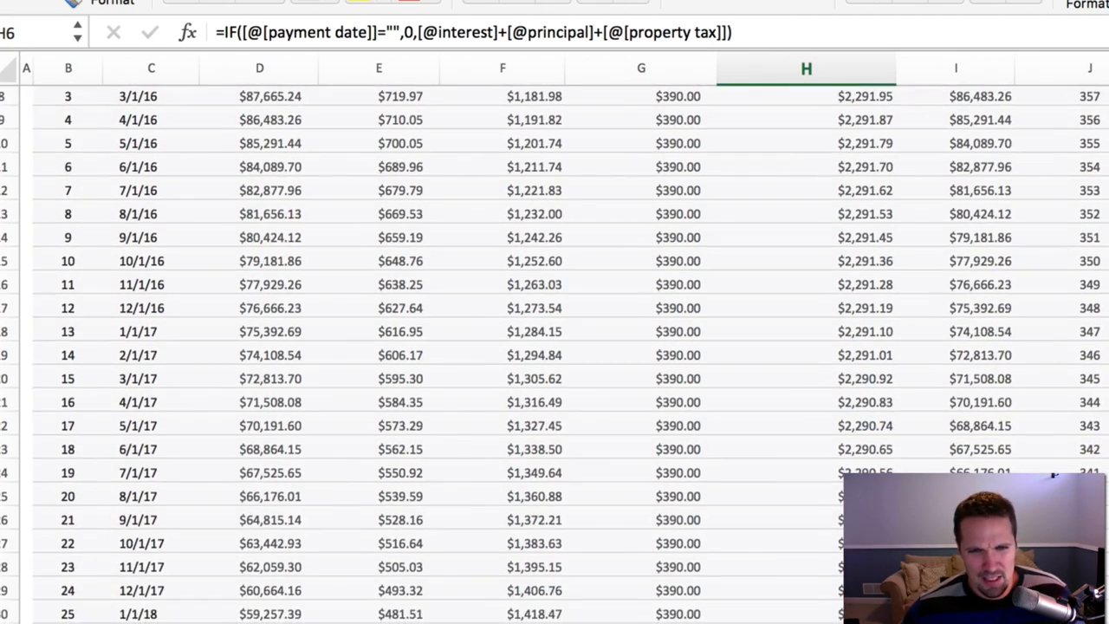
pyautogui.scroll(-3)
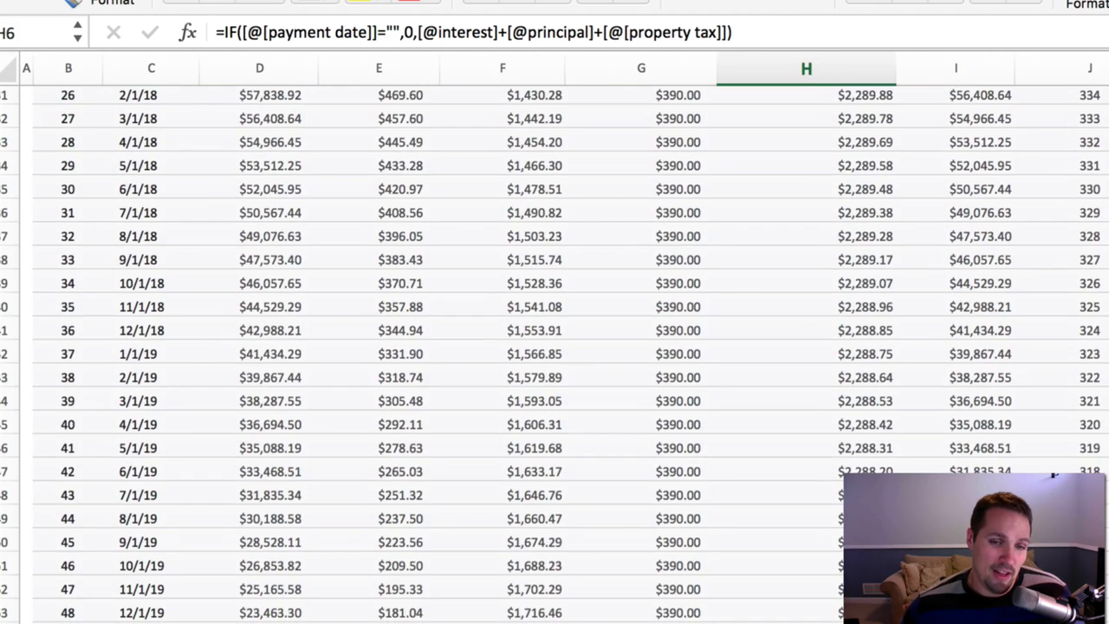
pyautogui.scroll(3)
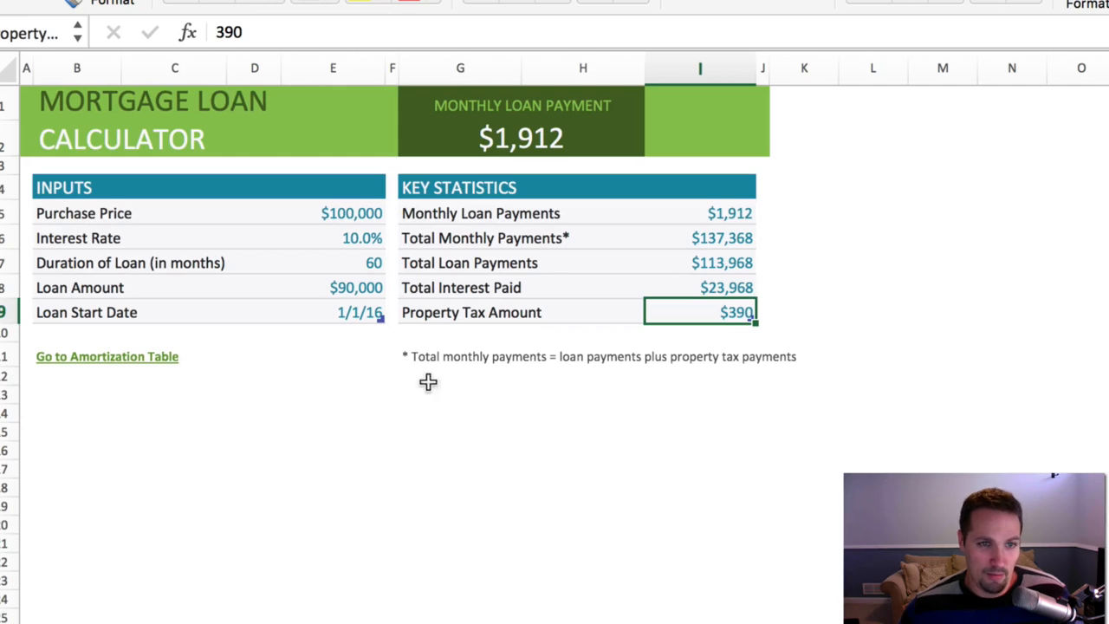
pyautogui.moveTo(369, 398)
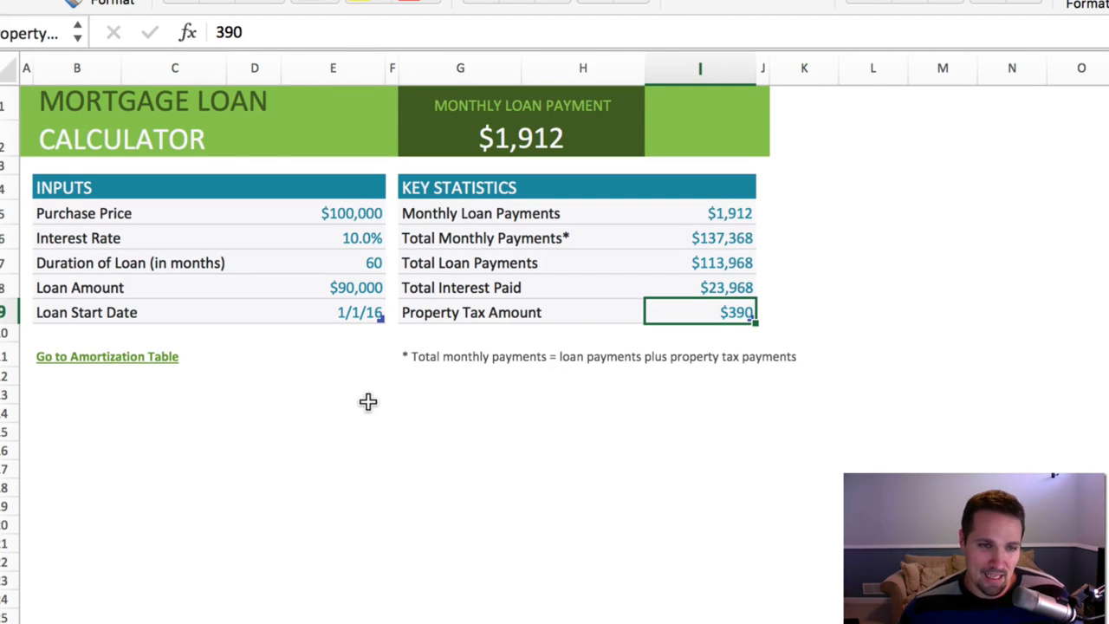
pyautogui.moveTo(364, 230)
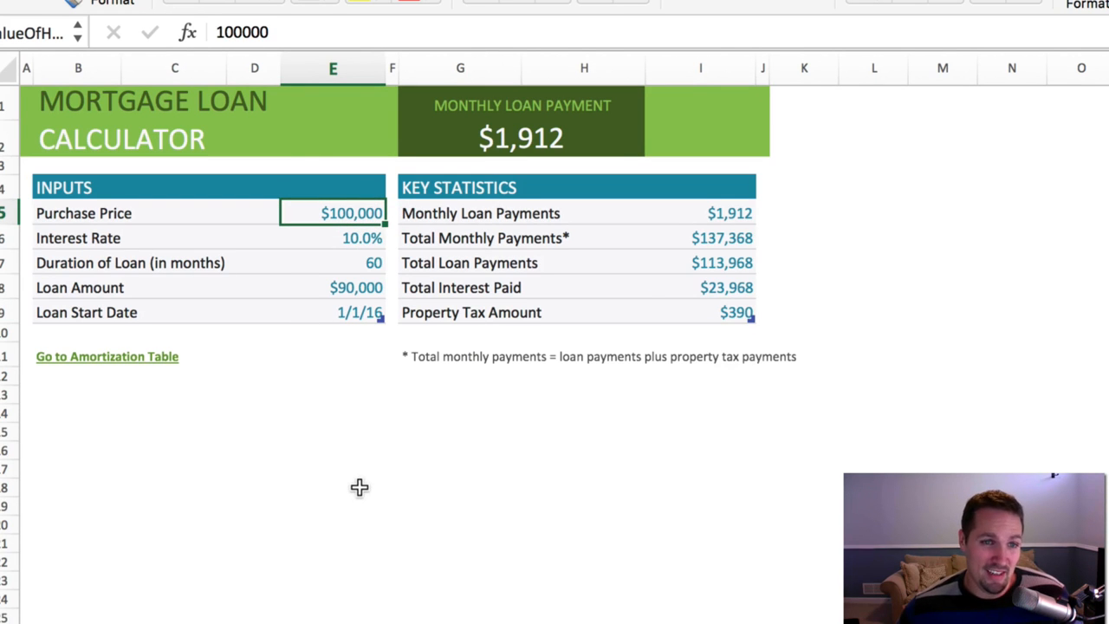
pyautogui.moveTo(371, 288)
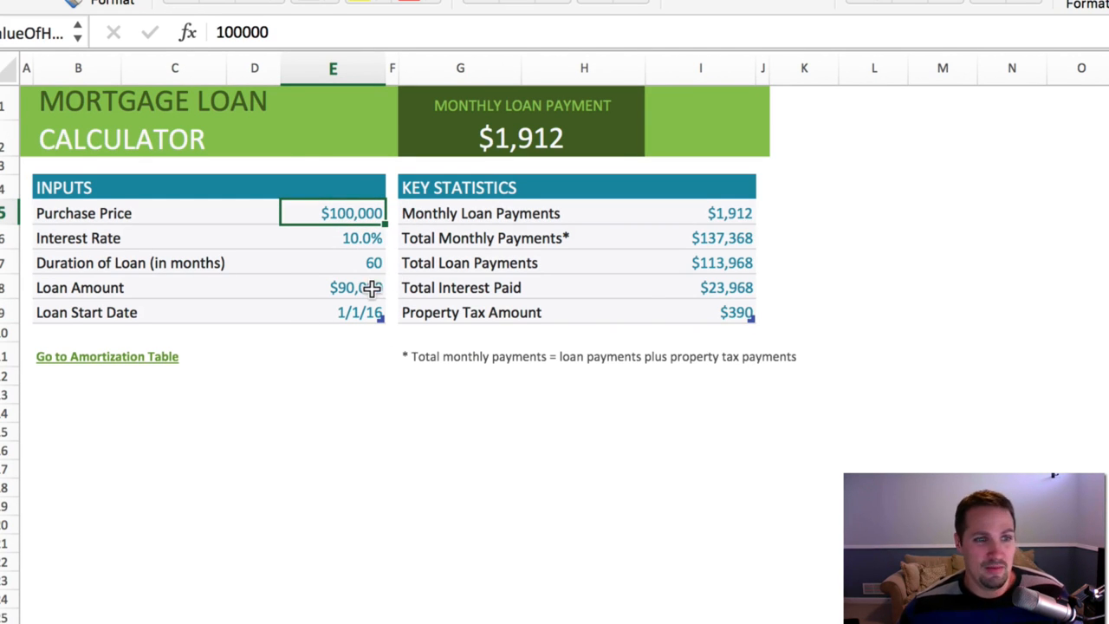
pyautogui.click(333, 287)
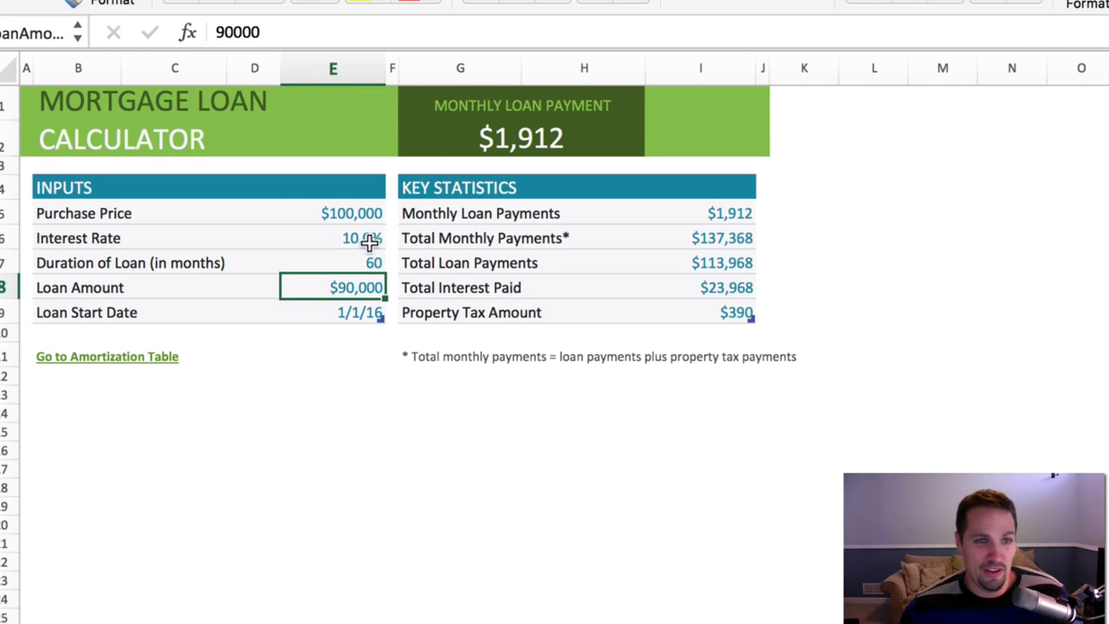
pyautogui.click(333, 263)
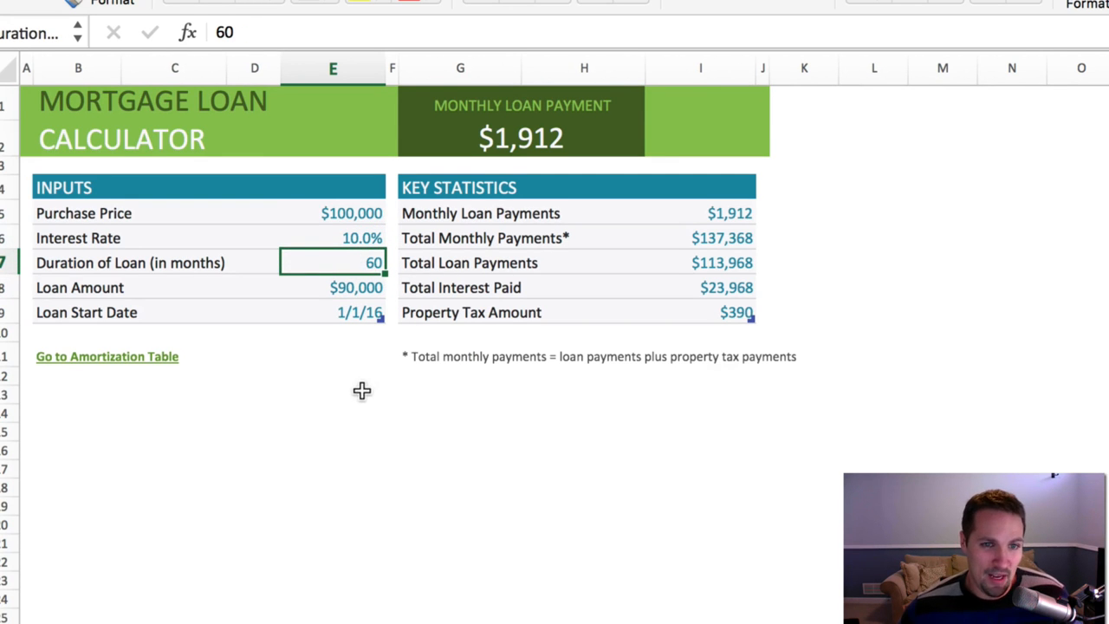
pyautogui.click(700, 312)
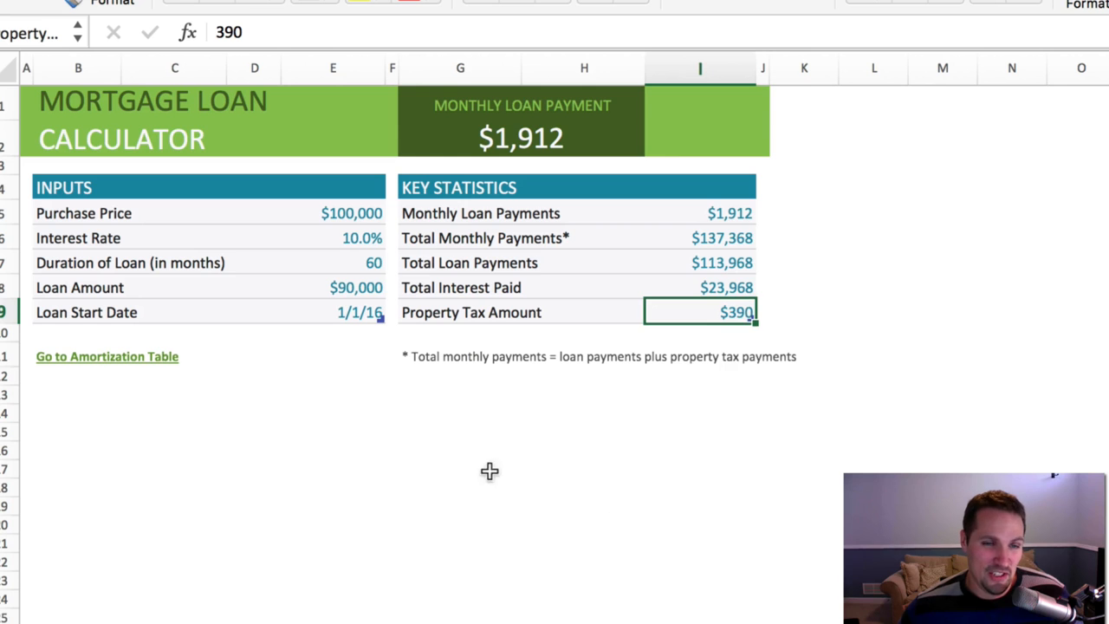
pyautogui.click(329, 450)
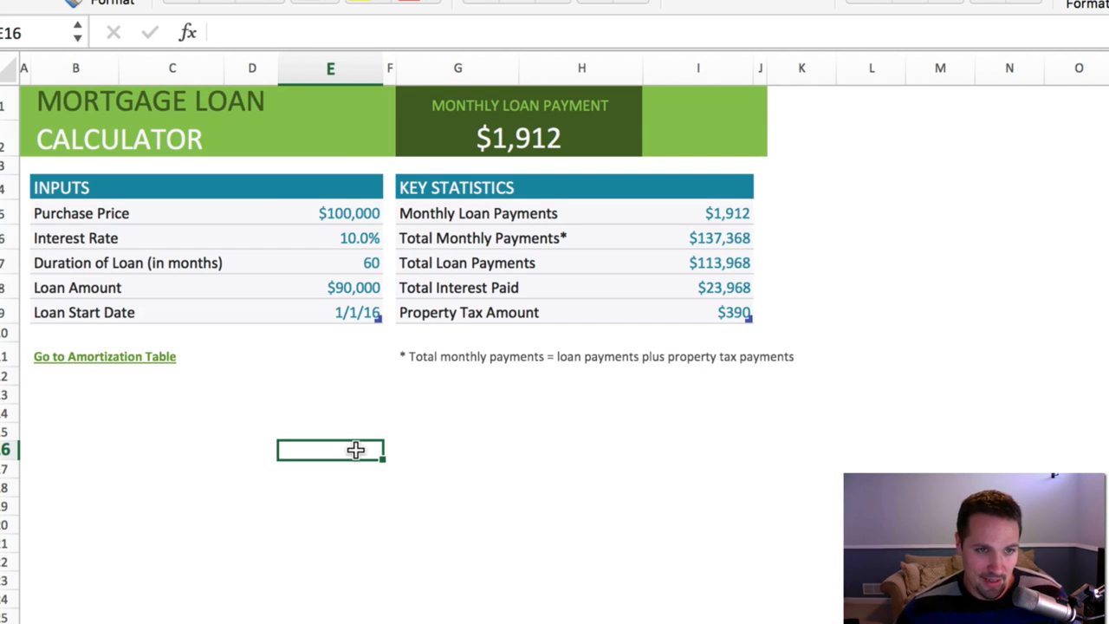
pyautogui.click(348, 213)
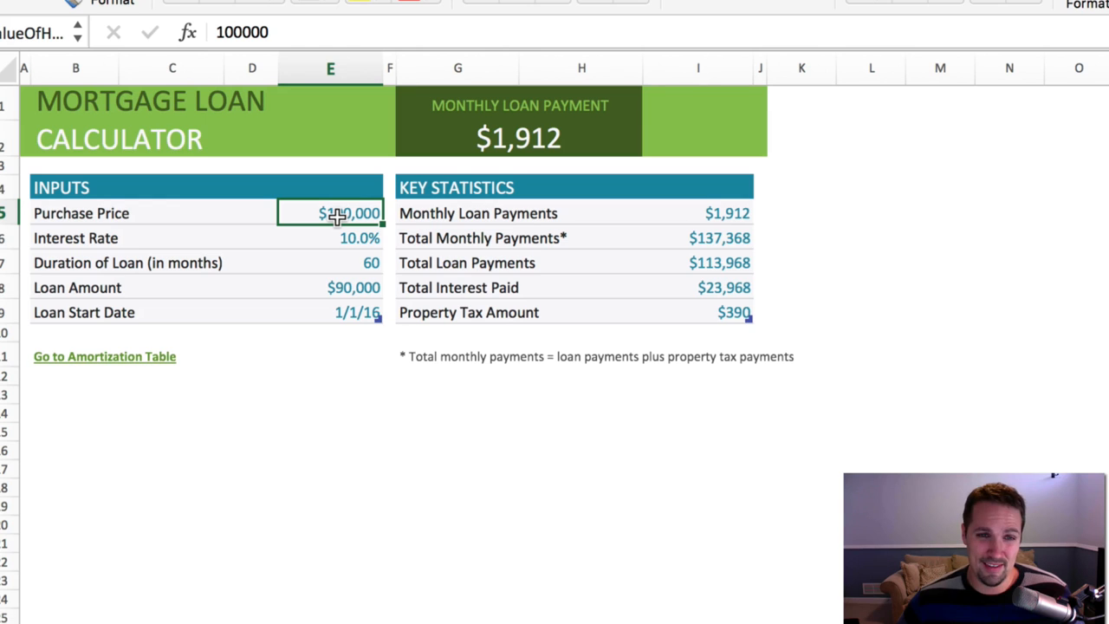